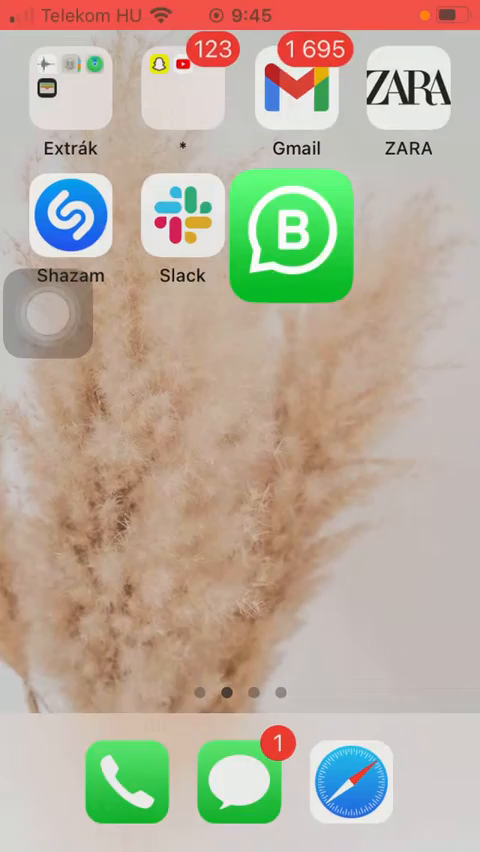
# - Launch WhatsApp Business from the home screen, landing on its Settings tab
pyautogui.click(288, 236)
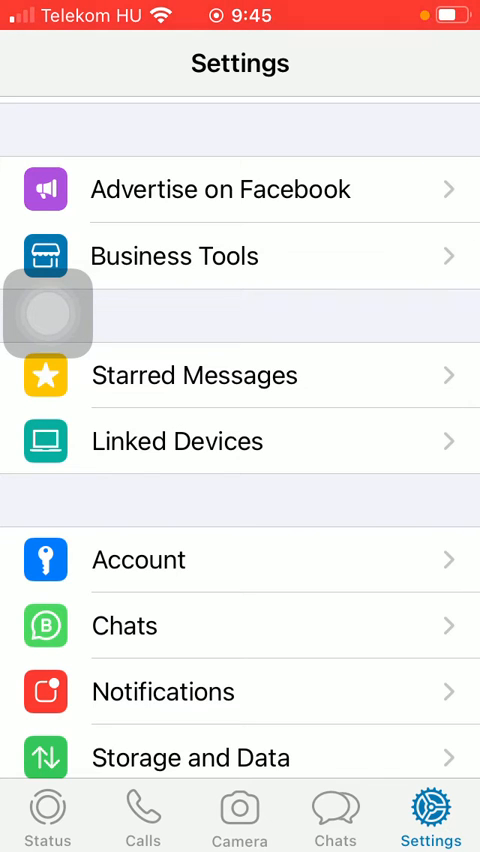
# - Go into Account and reach the Two-Step Verification page, still disabled
pyautogui.click(138, 560)
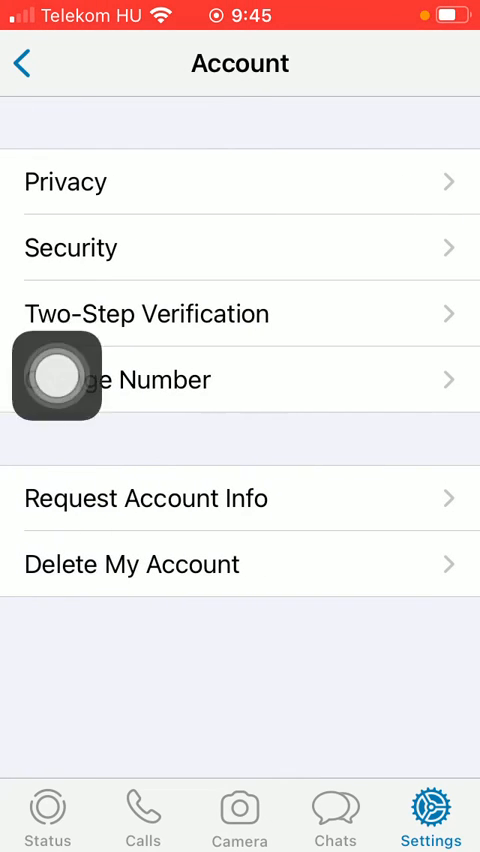
pyautogui.click(144, 312)
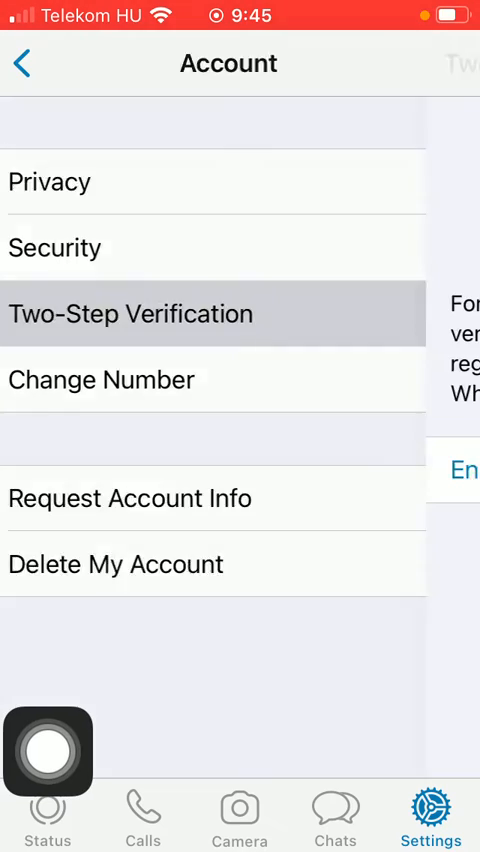
pyautogui.click(130, 314)
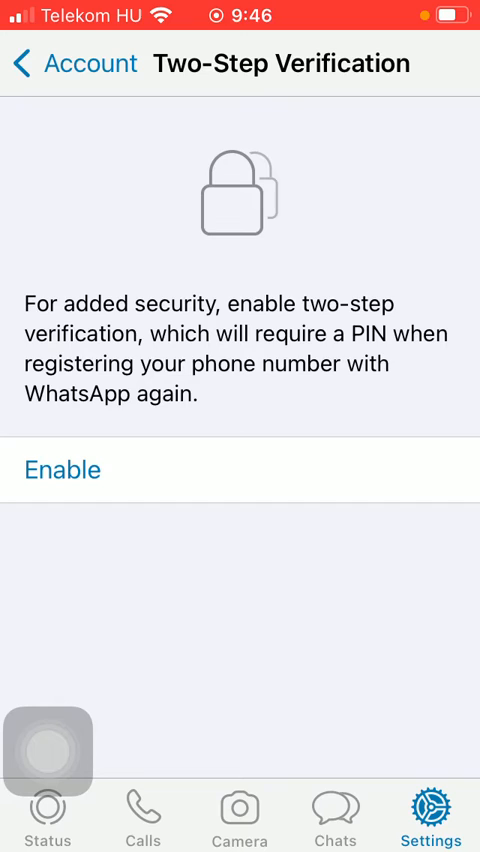
pyautogui.click(64, 468)
pyautogui.write('xy')
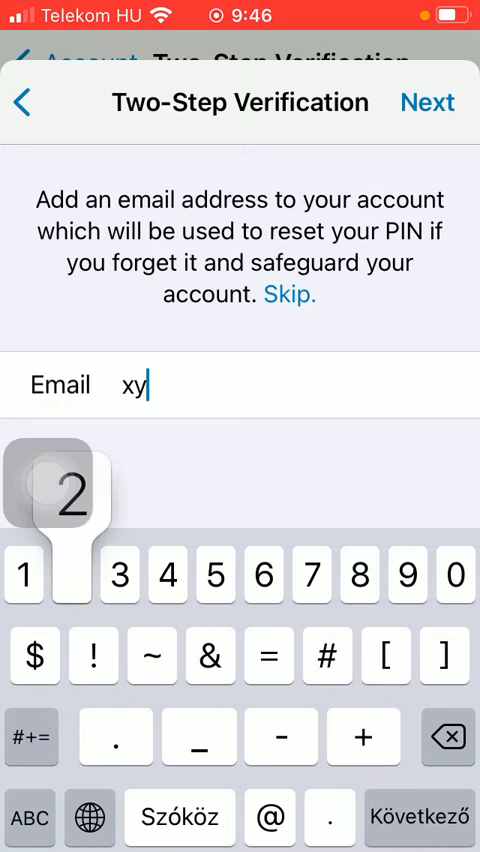
# - Enter the recovery email address into the Email field, up to its domain ending
pyautogui.write('2]00')
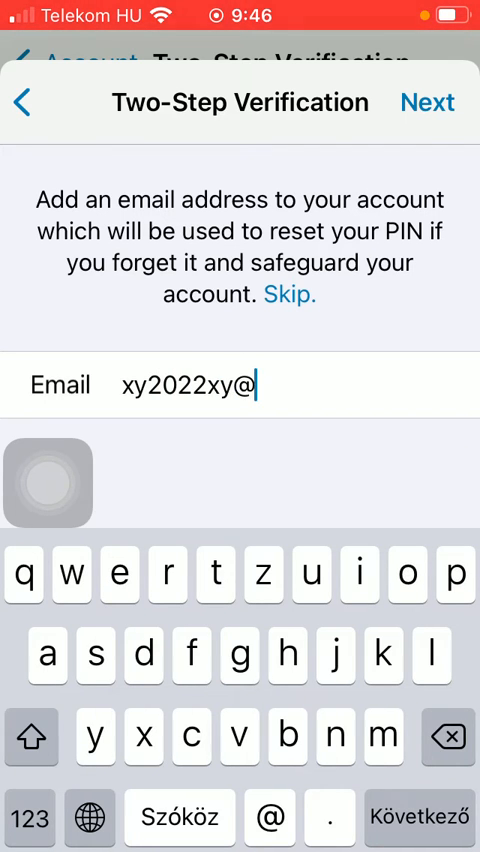
pyautogui.write('freena')
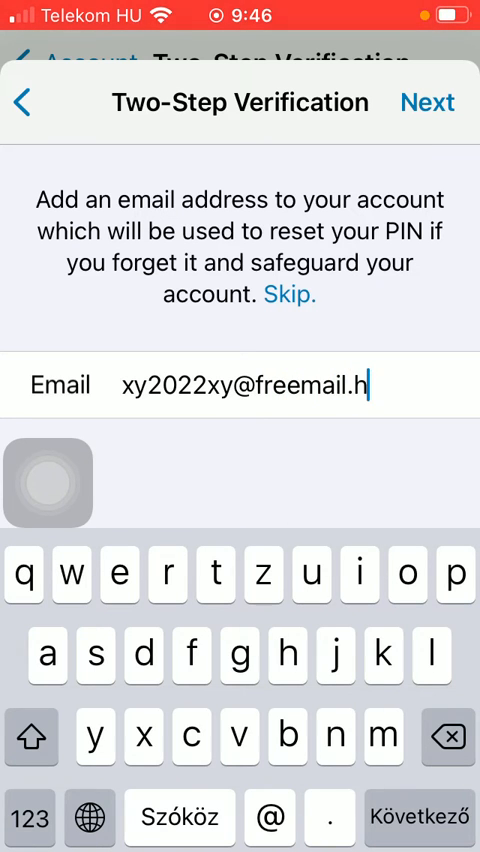
pyautogui.click(428, 102)
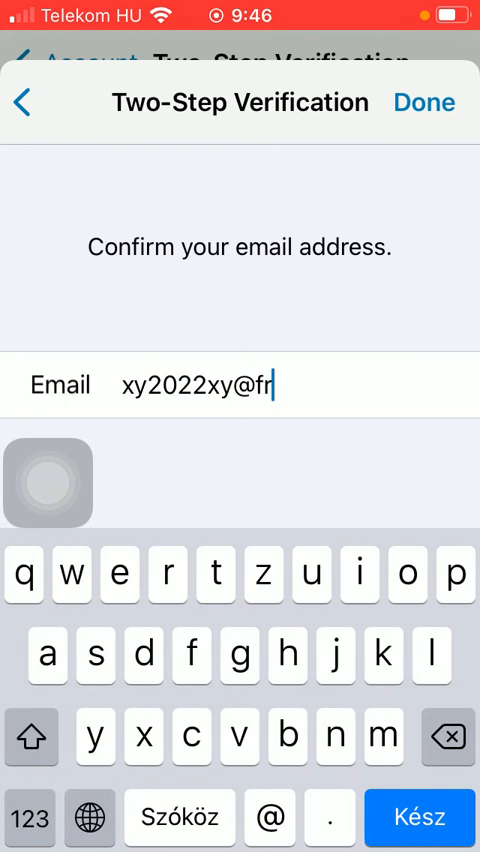
pyautogui.write('ee')
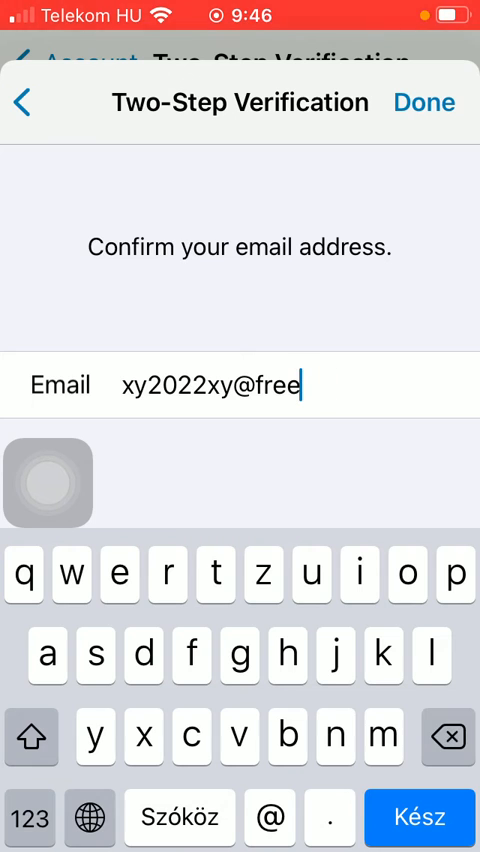
pyautogui.write('mail.hu')
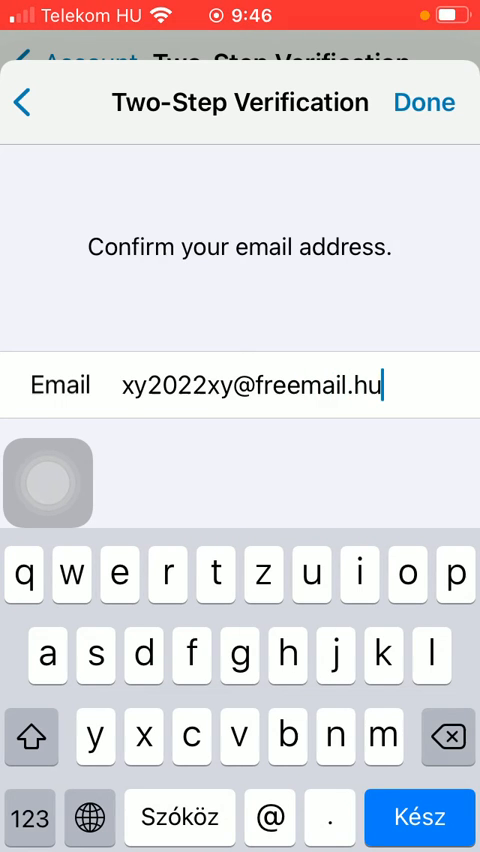
pyautogui.click(424, 102)
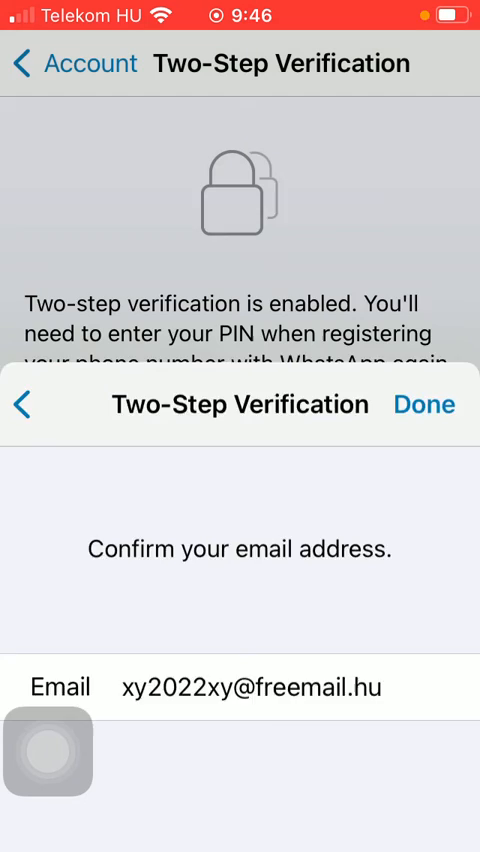
# - Dismiss the confirmation sheet, revealing the enabled page with Disable, Change PIN and Change Email Address
pyautogui.click(422, 404)
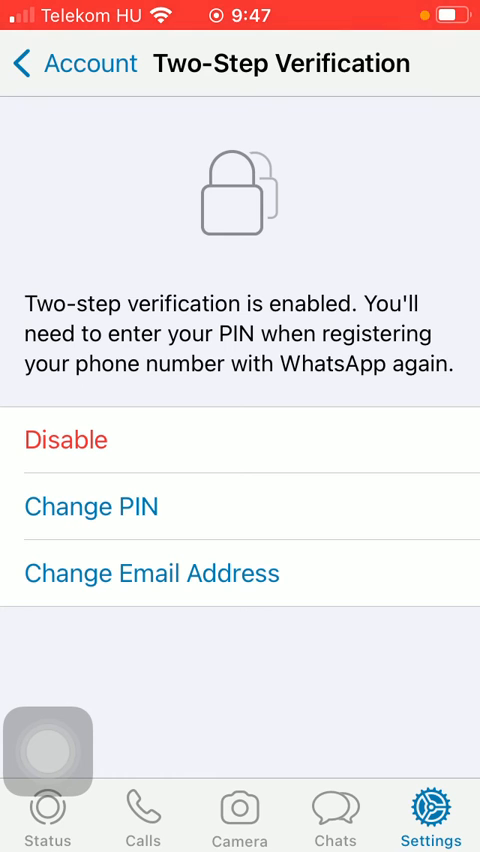
# - Back out to the main Settings list and switch to the Status tab
pyautogui.click(22, 64)
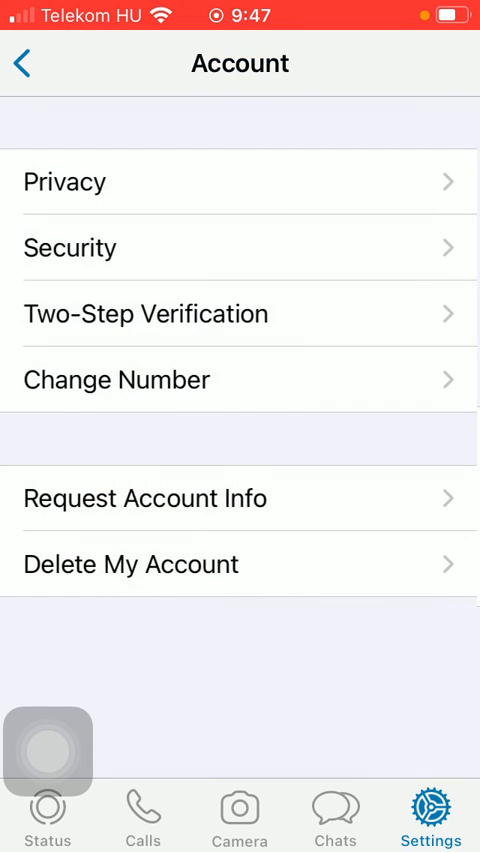
pyautogui.click(22, 64)
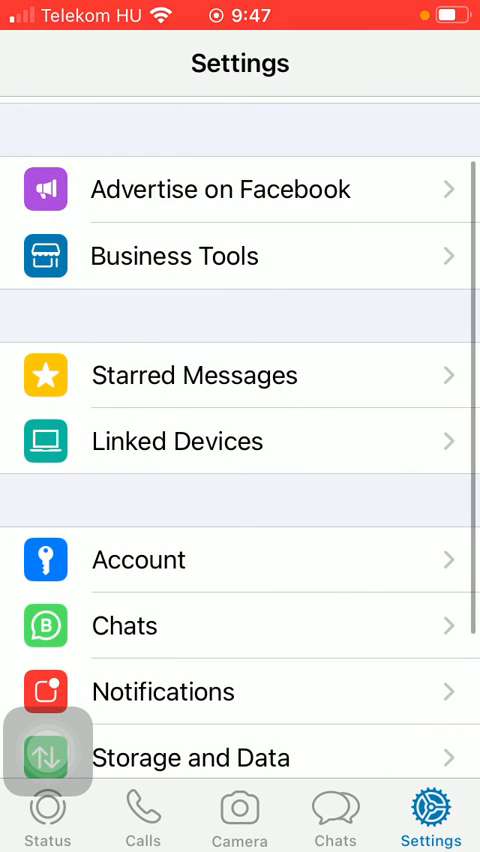
pyautogui.click(48, 816)
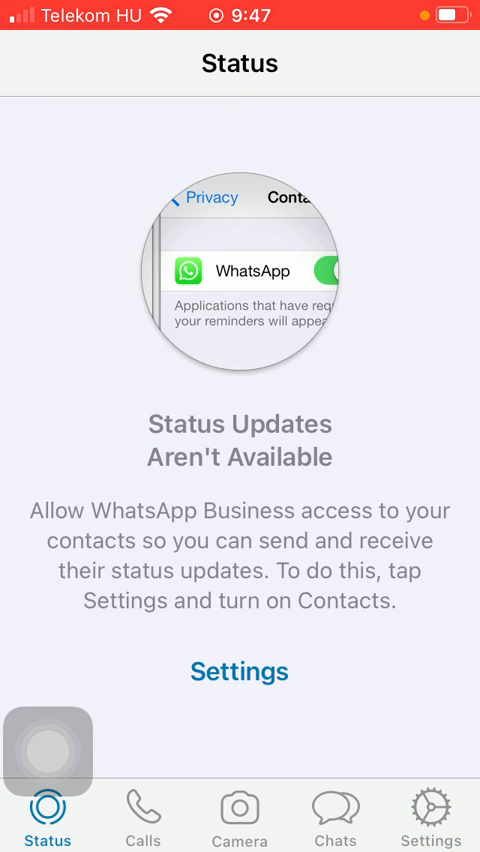